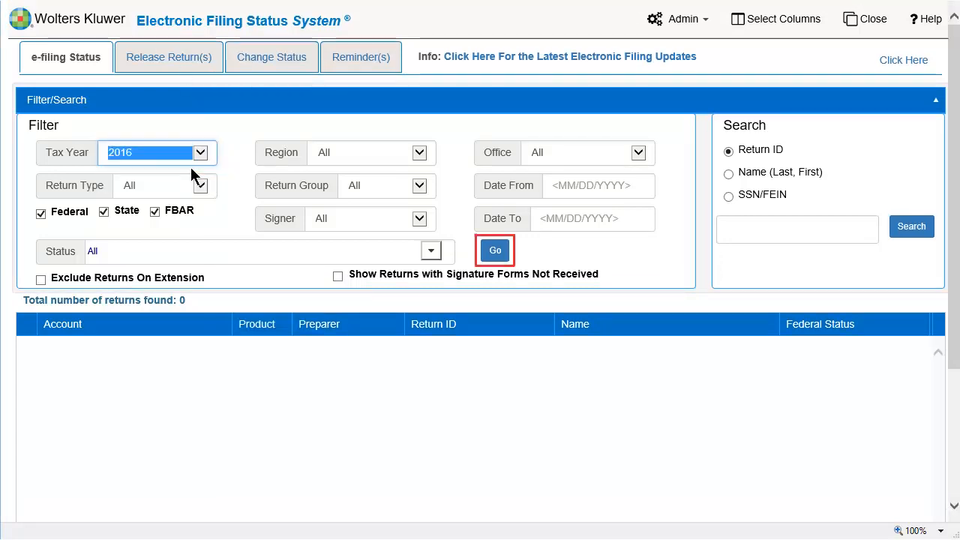
Run the search with Go to list the 56 returns for tax year 2016
click(494, 249)
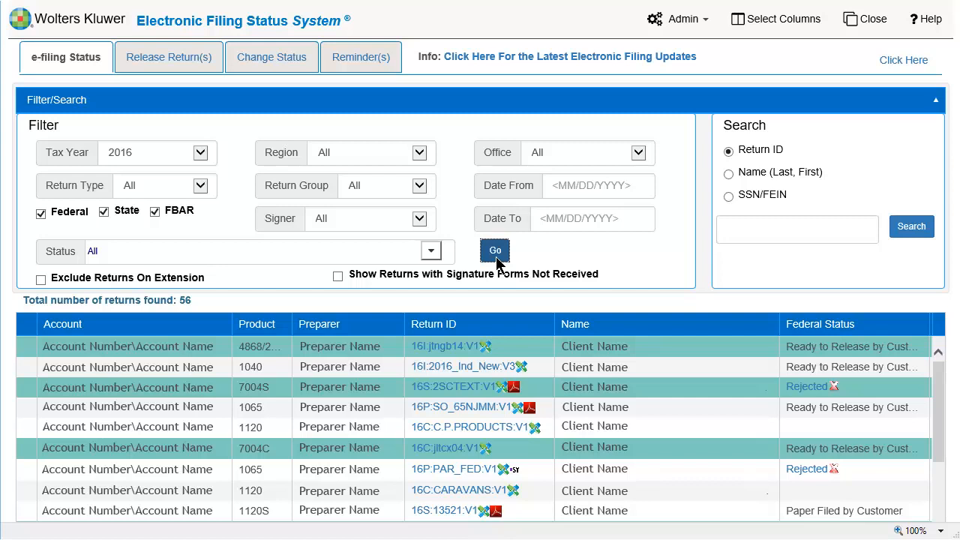
Open the Return History dialog for return 16P:PAR_FED:V1, showing its rejection by FD on 12/5/2017
click(456, 468)
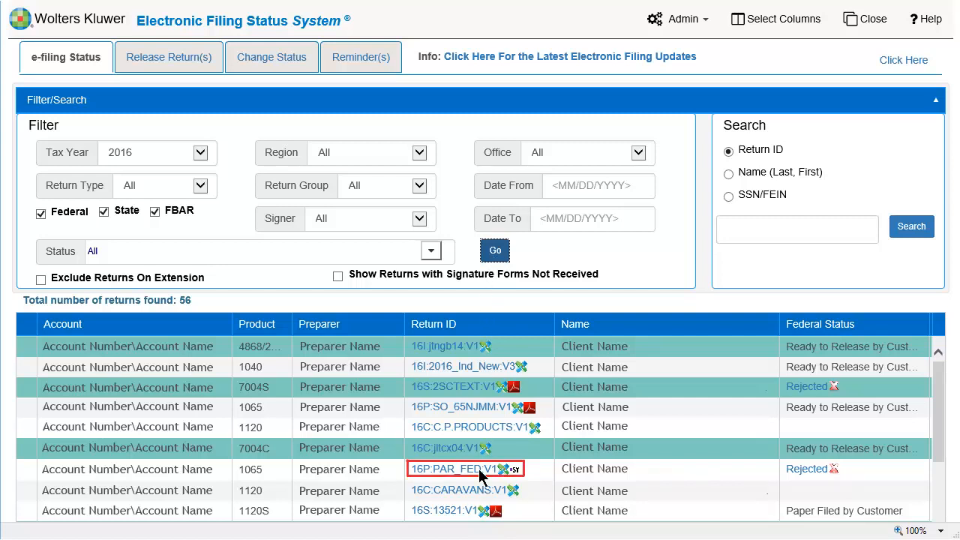
click(456, 470)
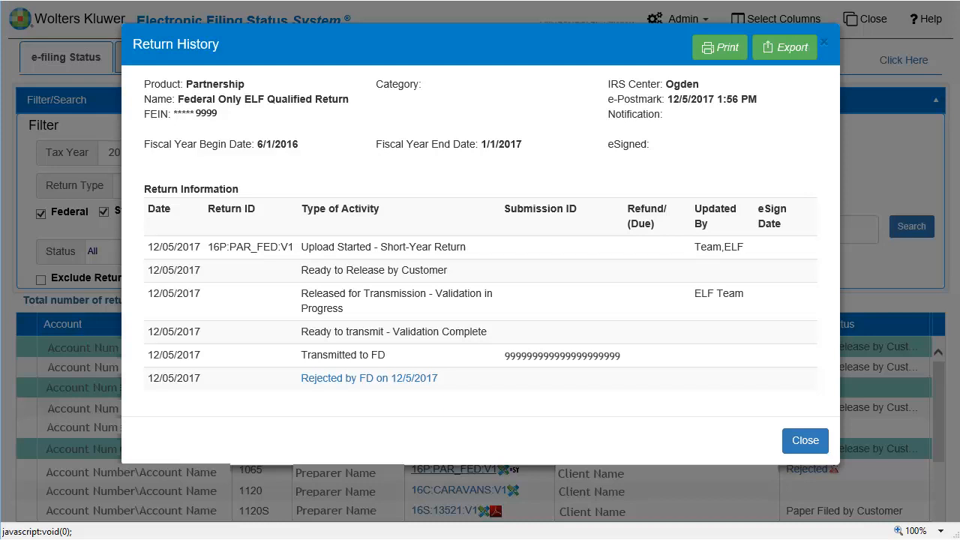